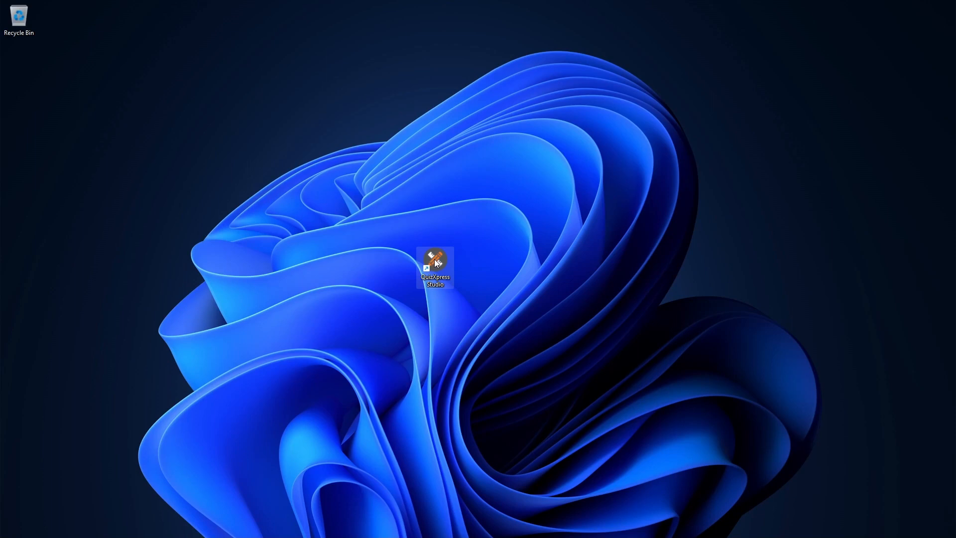
Step: Launch QuizXpress Studio from its desktop shortcut
double_click(435, 259)
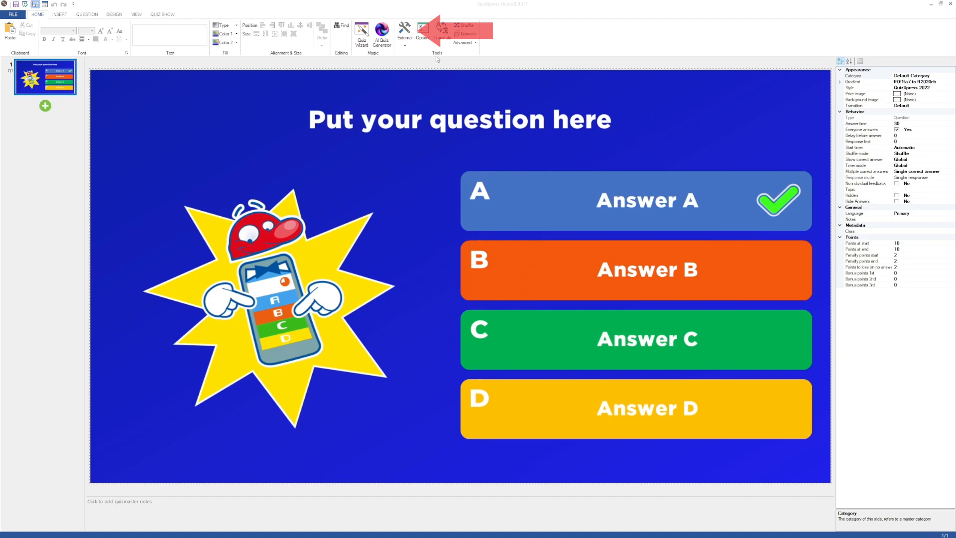
Step: In External > Quiz Setup, choose QuizXpress buzzers with device numbers 1-4
left_click(405, 32)
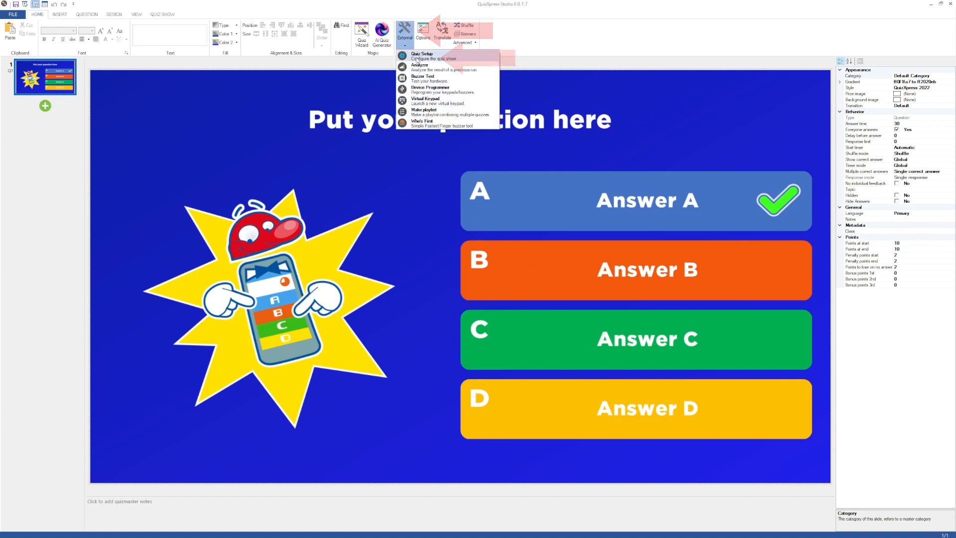
left_click(421, 54)
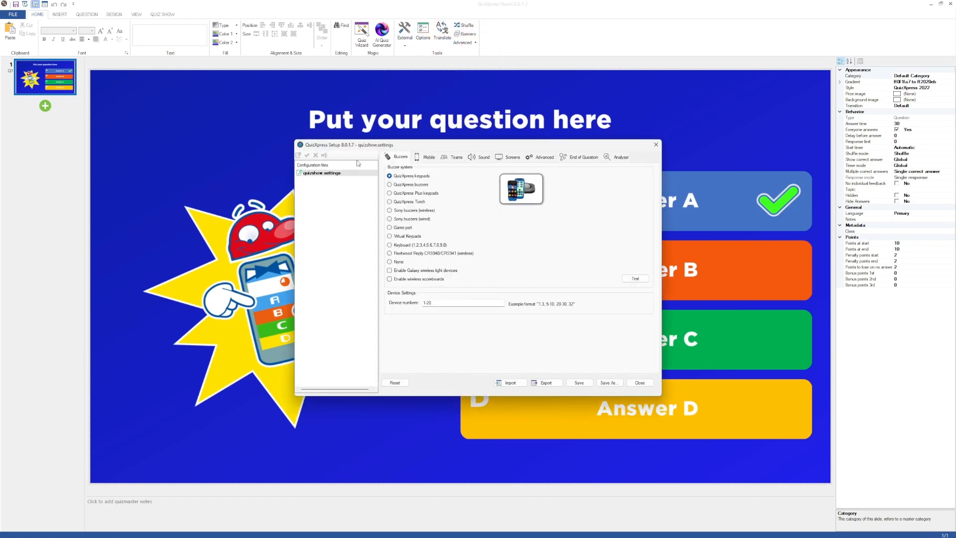
left_click(389, 186)
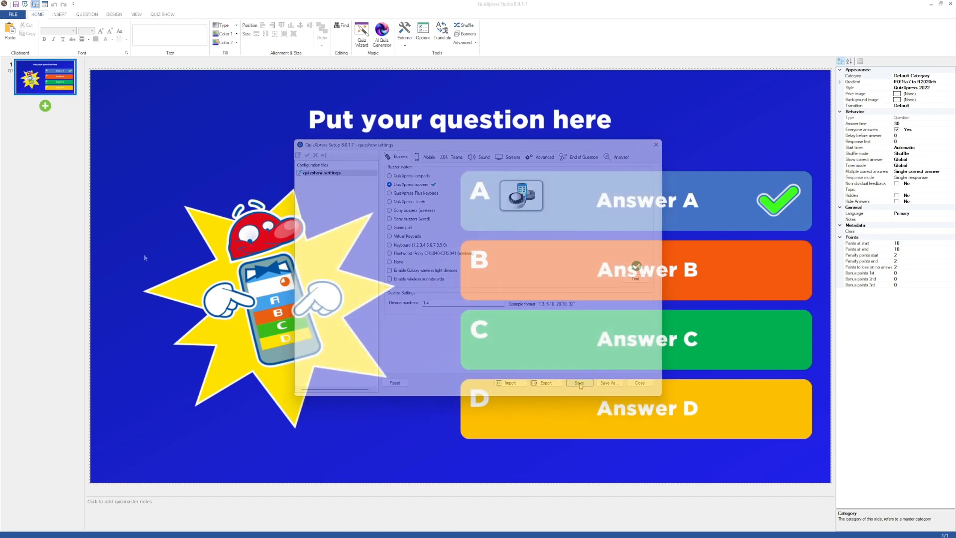
Step: Save the setup, run External > Buzzer Test with the physical buzzers, then close it
left_click(577, 382)
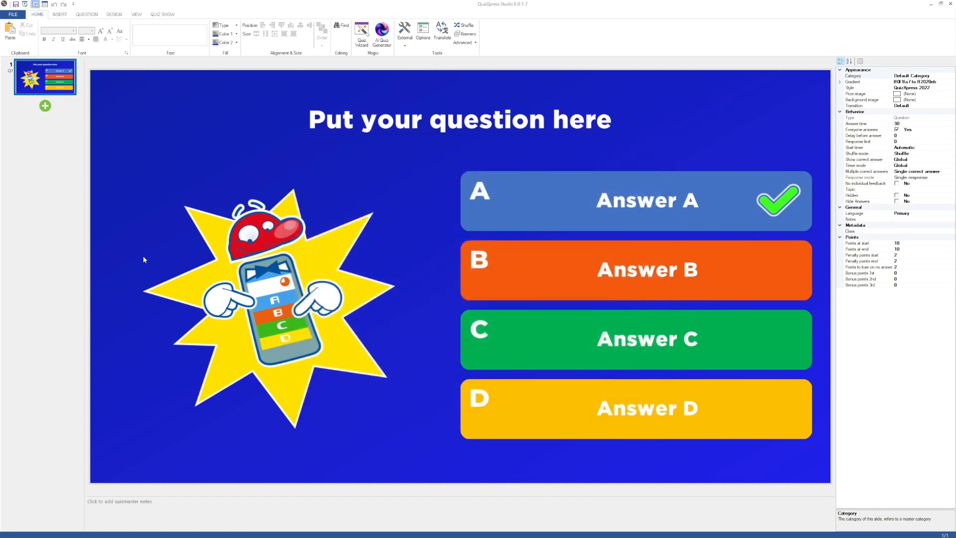
mouse_move(260, 273)
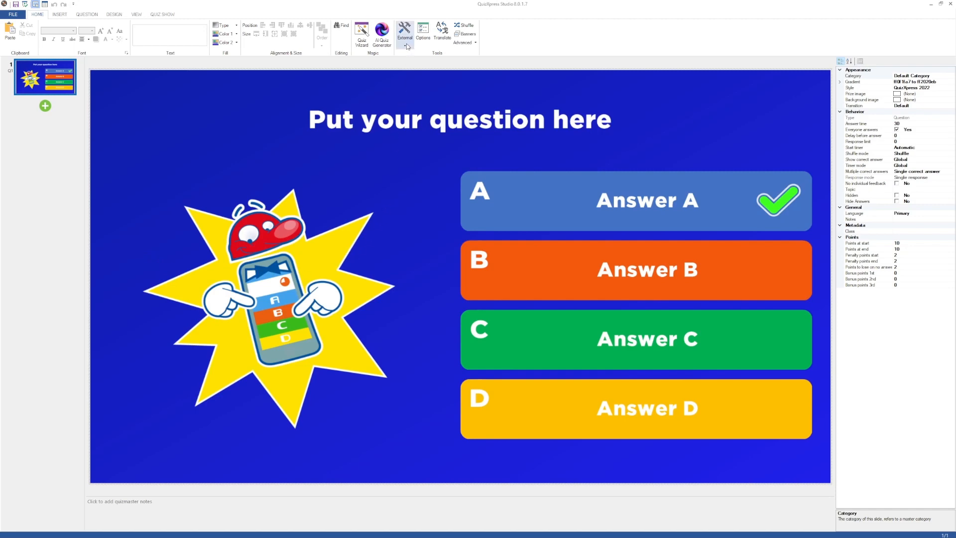
left_click(405, 32)
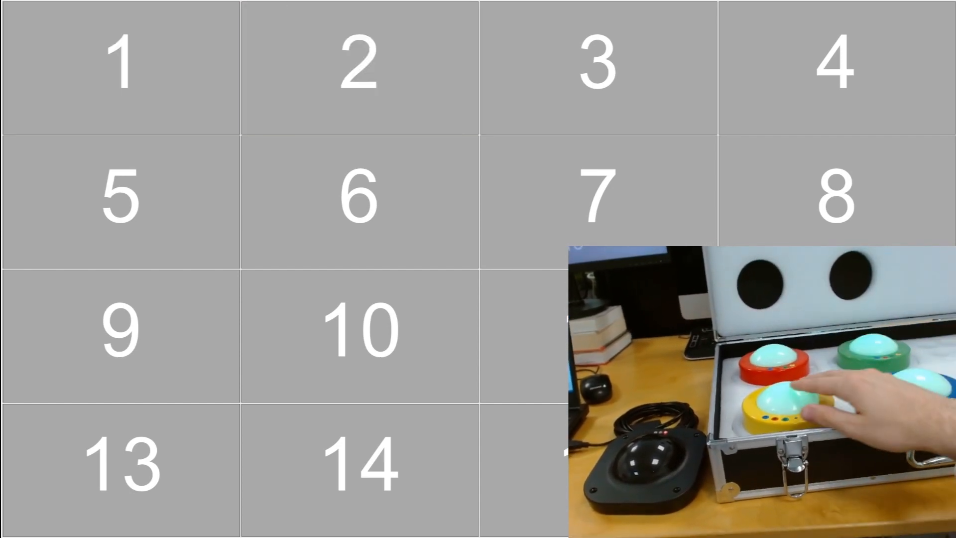
left_click(835, 66)
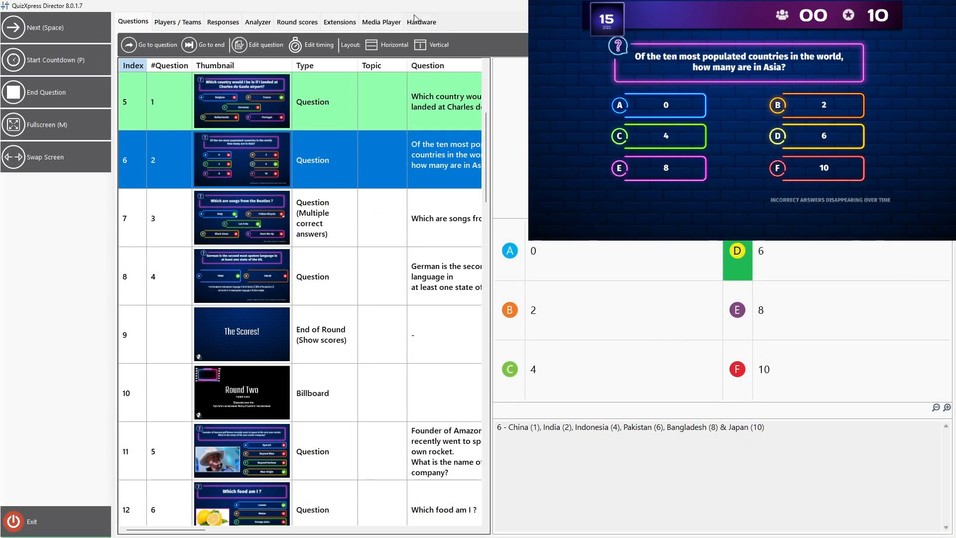
Step: Reconnect the keypad/buzzer receiver from Director's Hardware tab
left_click(421, 21)
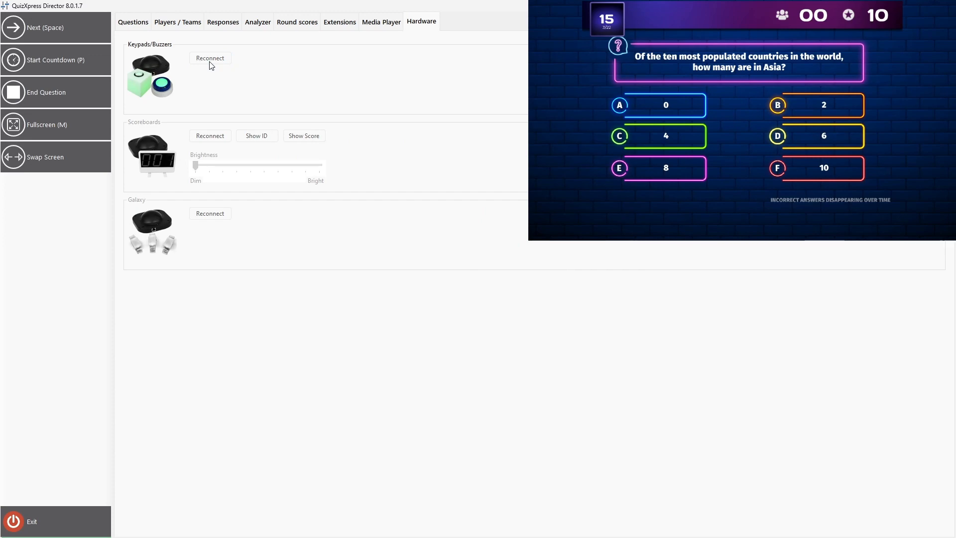
left_click(210, 58)
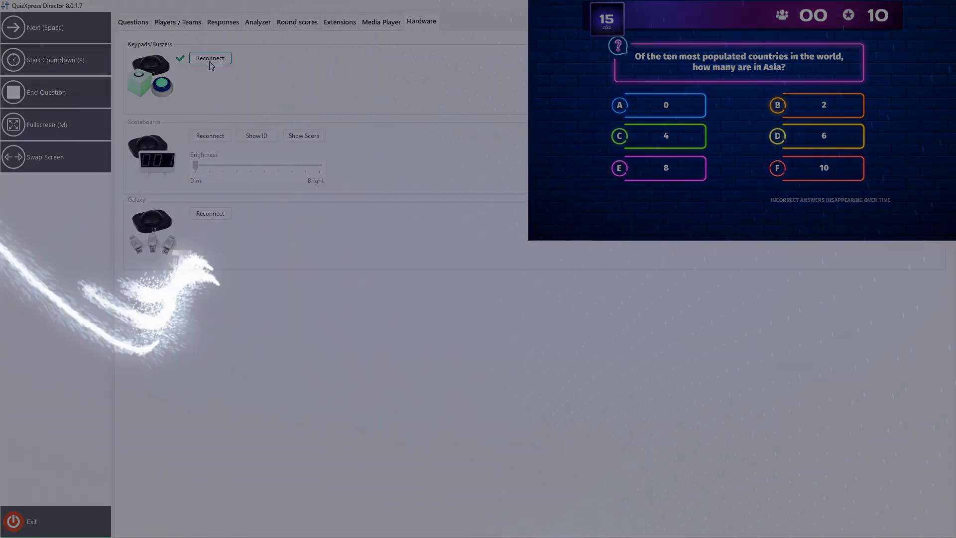